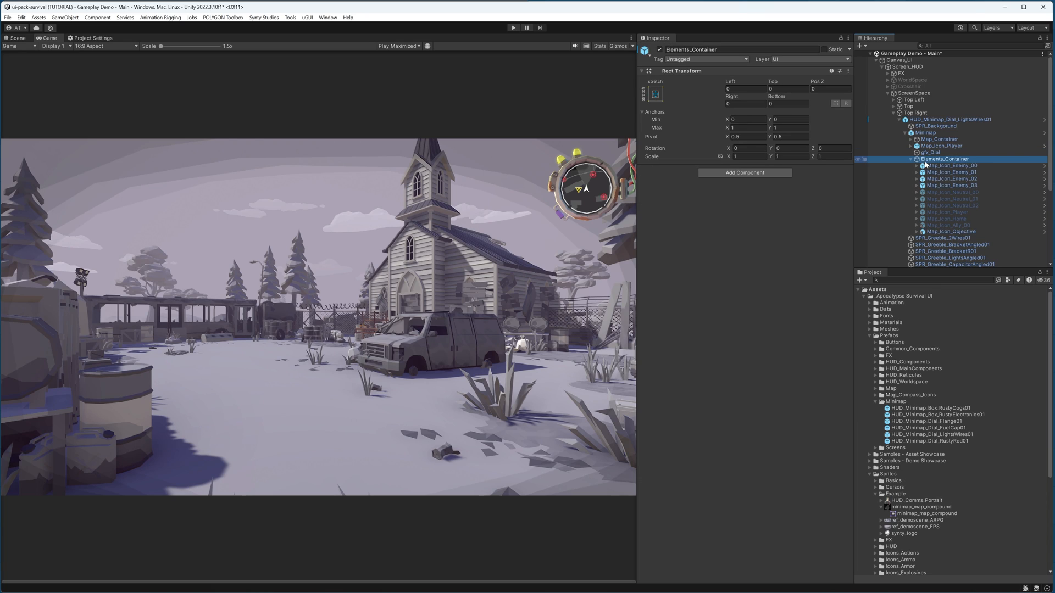
# Add 'Quaternion playerRotation = Quaternion.Euler(0, 0, -rotationReference.eulerAngles.y);' after the mapScale line in LateUpdate
pyautogui.click(743, 159)
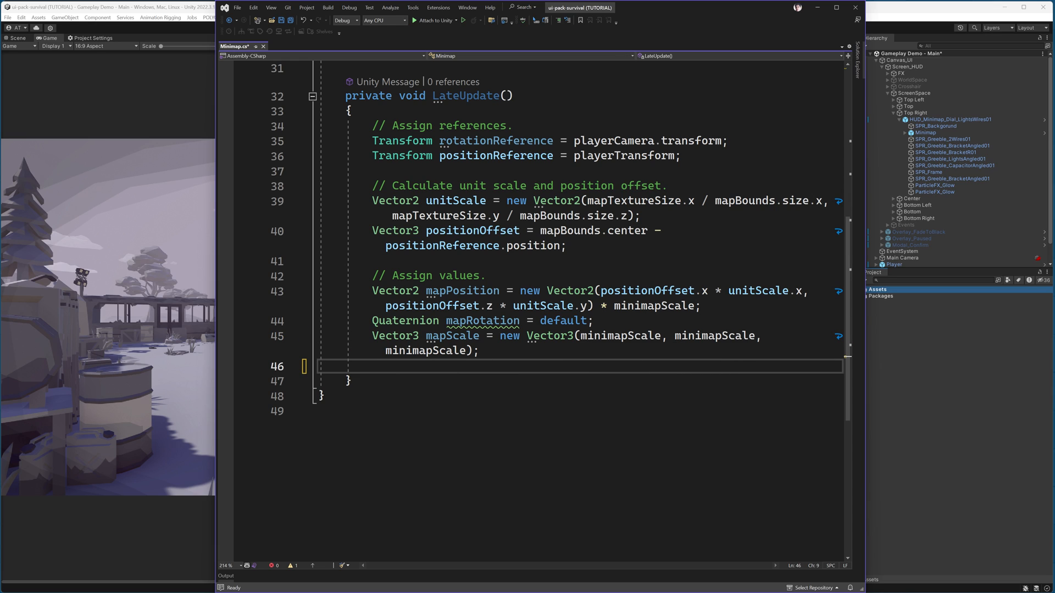
pyautogui.write('Quaternion playerRotation = Quaternion.Euler(0, 0, -rotationReference.eulerAngles.y);')
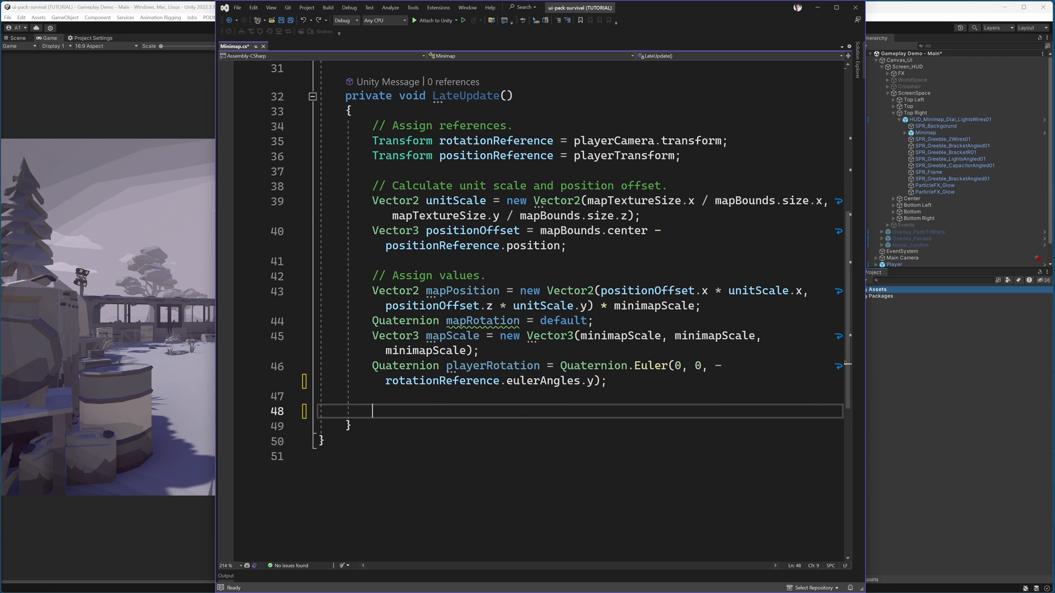